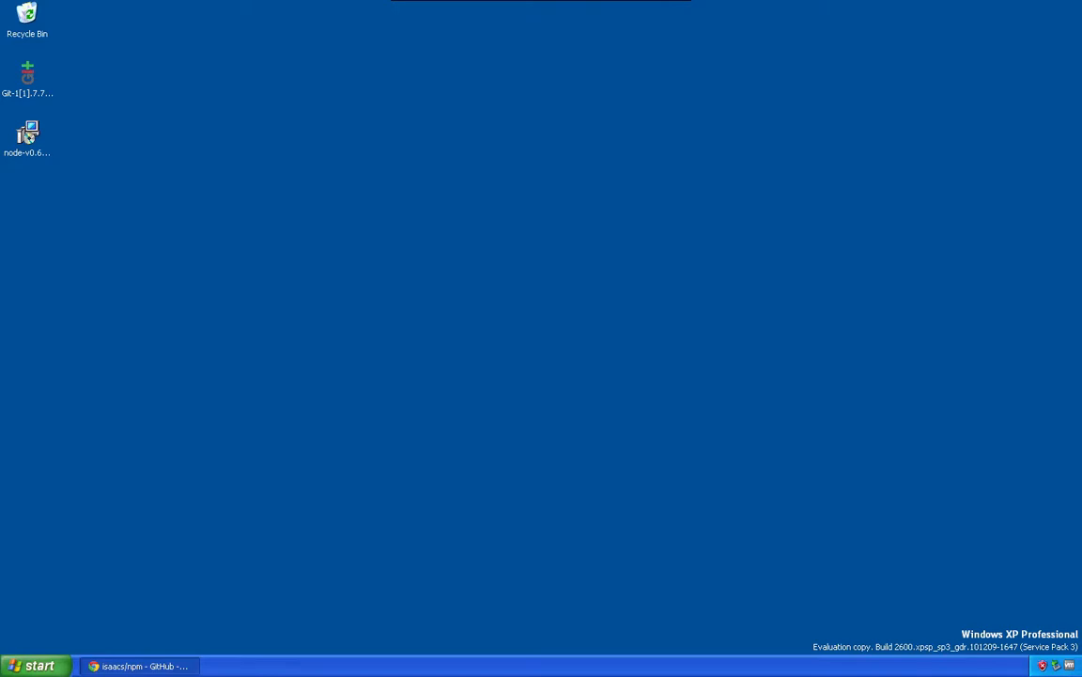
mouse_move(25, 157)
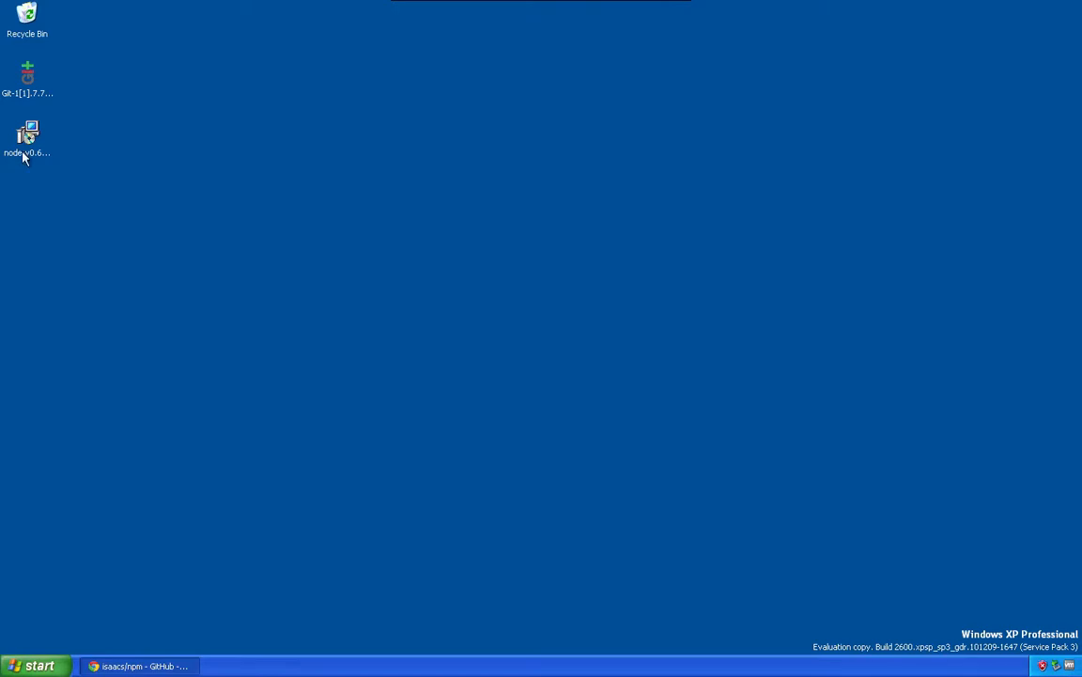
Run the node-v0.6.1.msi installer despite the unverified-publisher security warning.
double_click(27, 136)
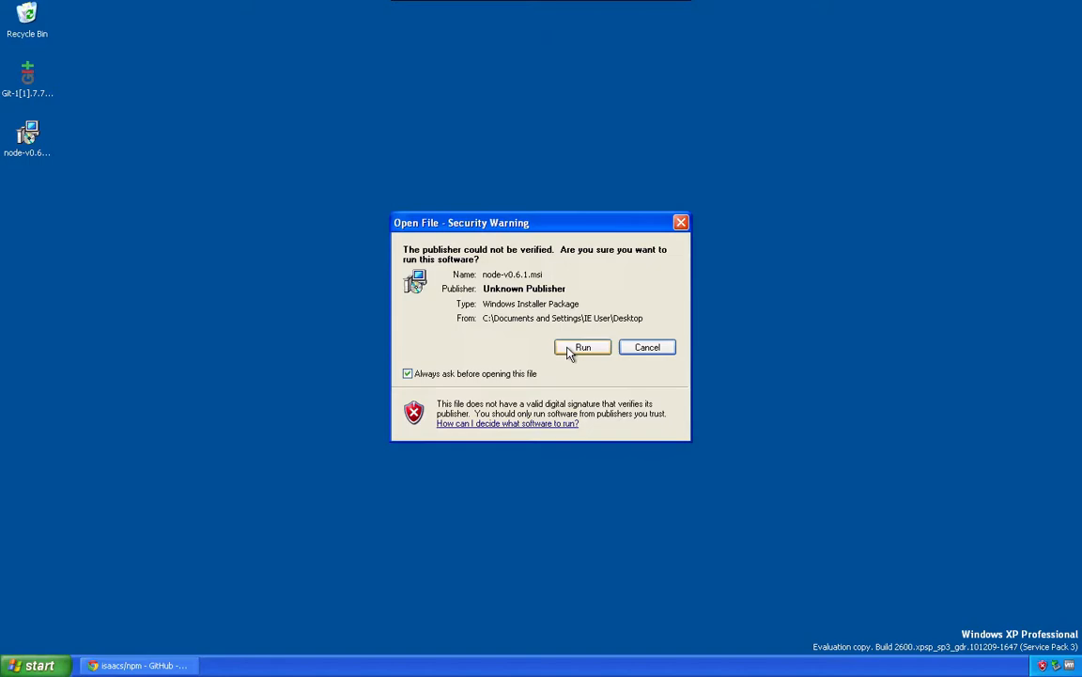
left_click(582, 347)
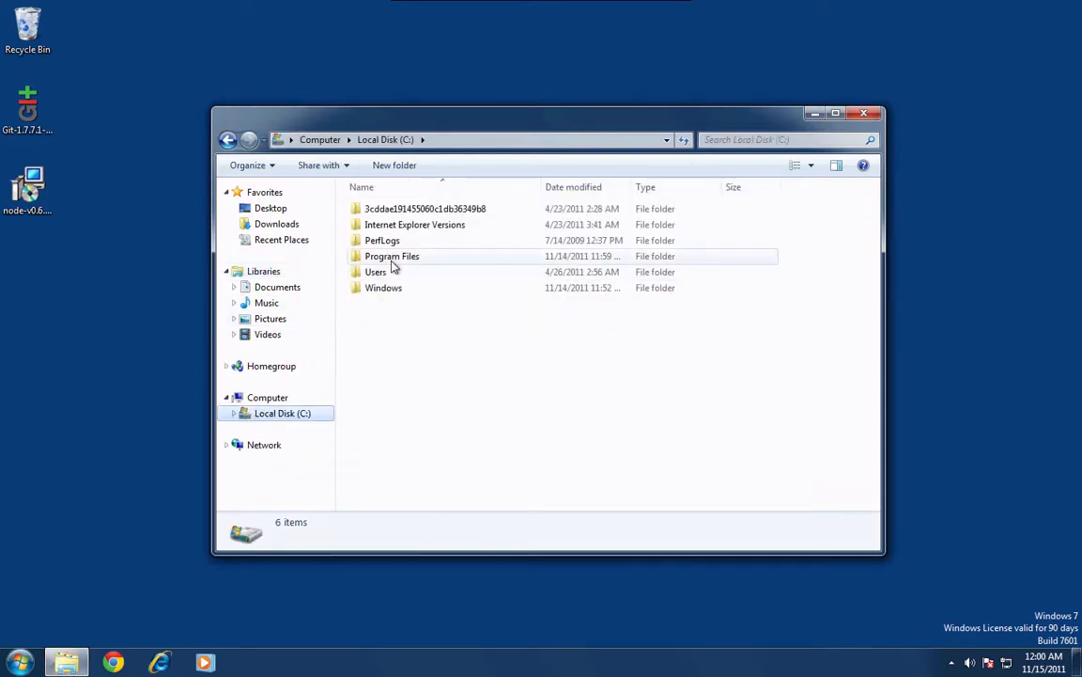
Change the Users group's permissions in the Program Files\nodejs folder's Security properties, then close Explorer.
double_click(392, 256)
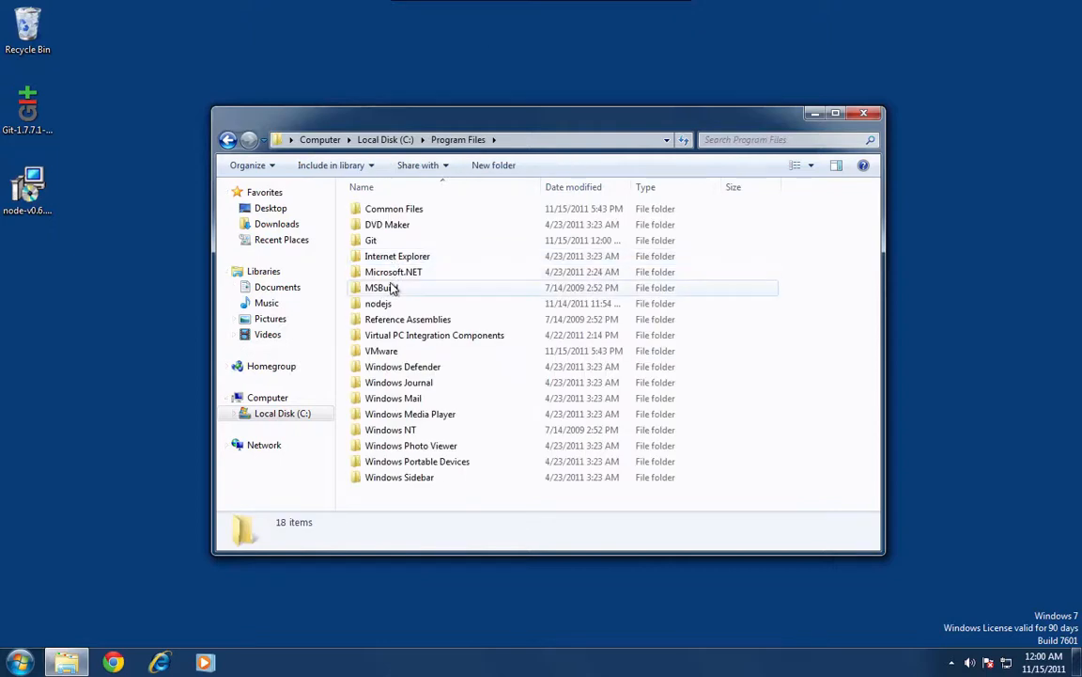
right_click(378, 303)
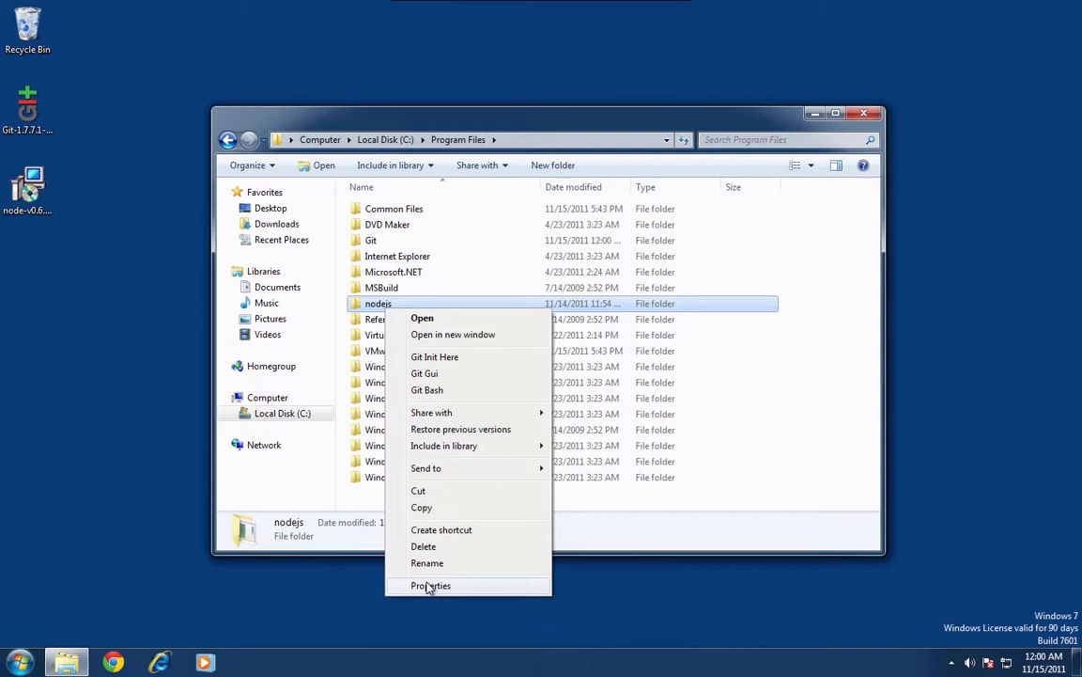
left_click(430, 585)
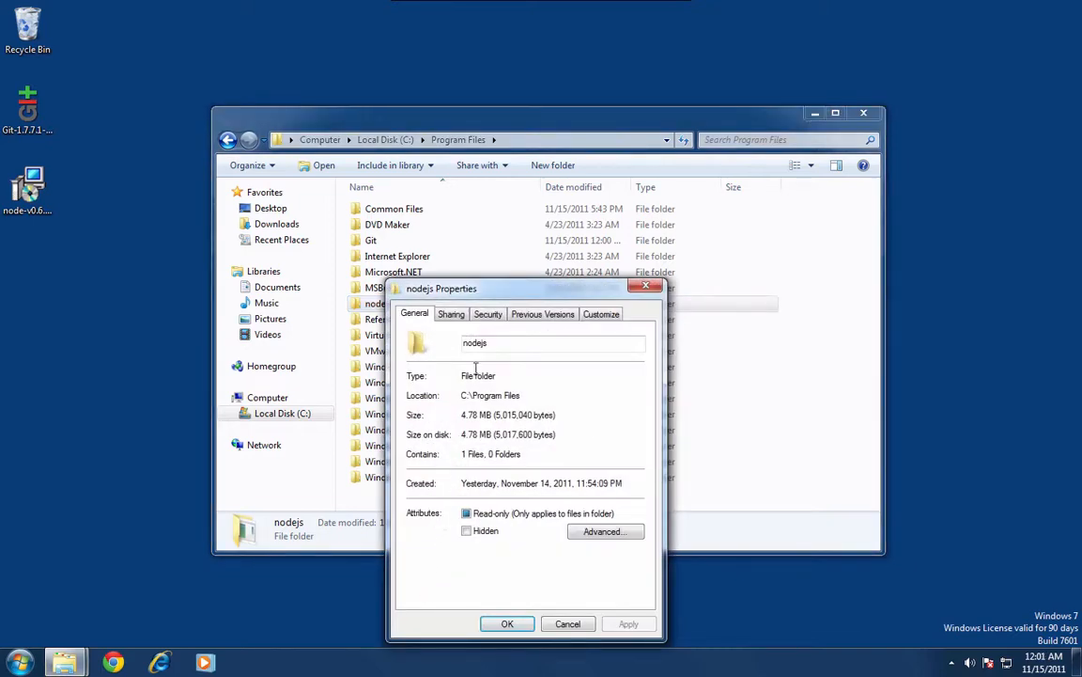
left_click(488, 313)
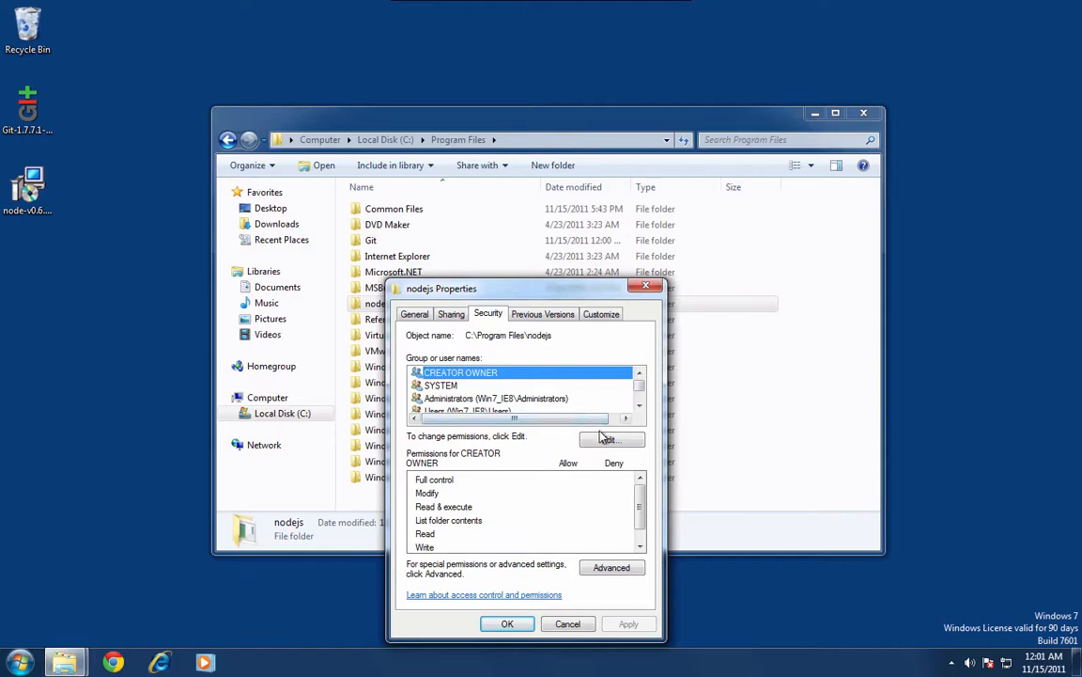
left_click(609, 439)
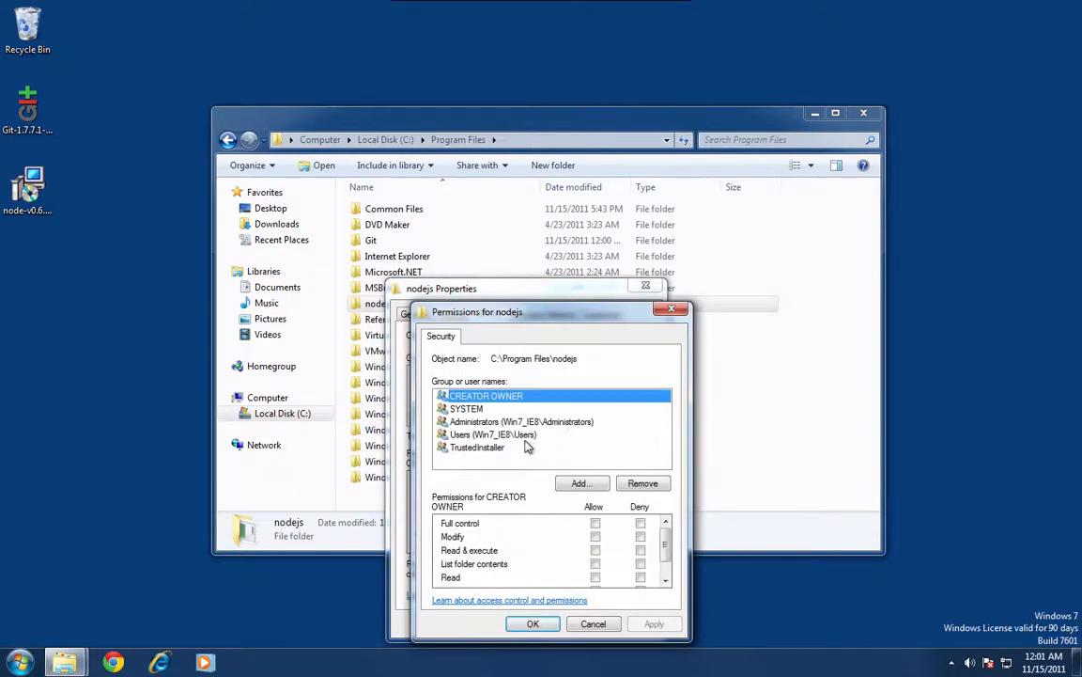
left_click(493, 434)
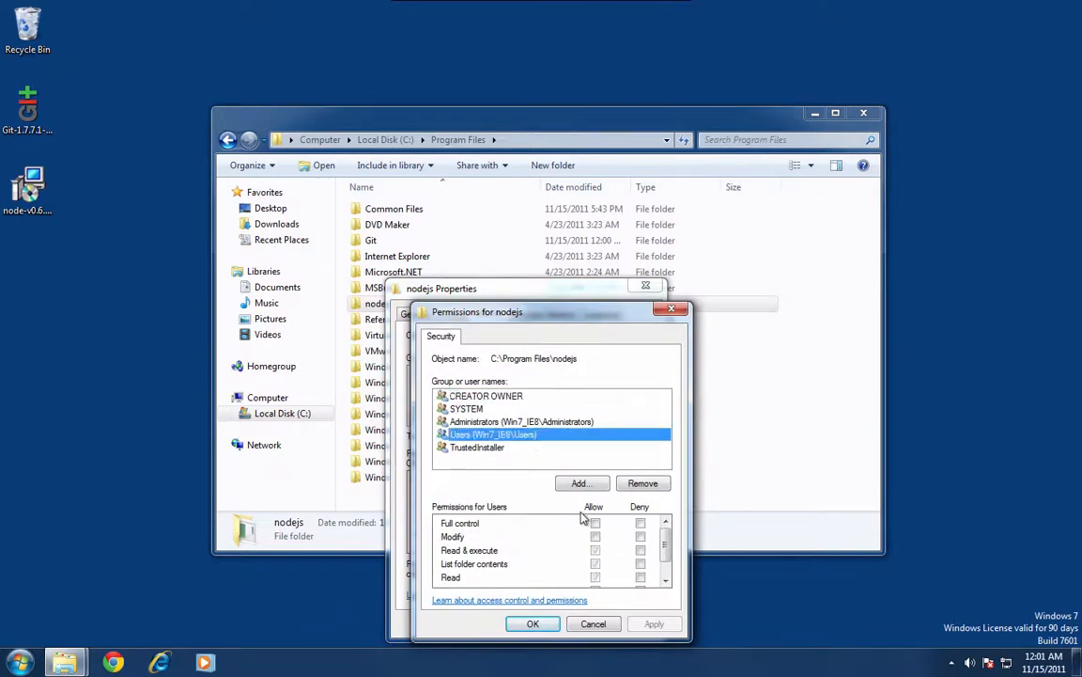
left_click(595, 522)
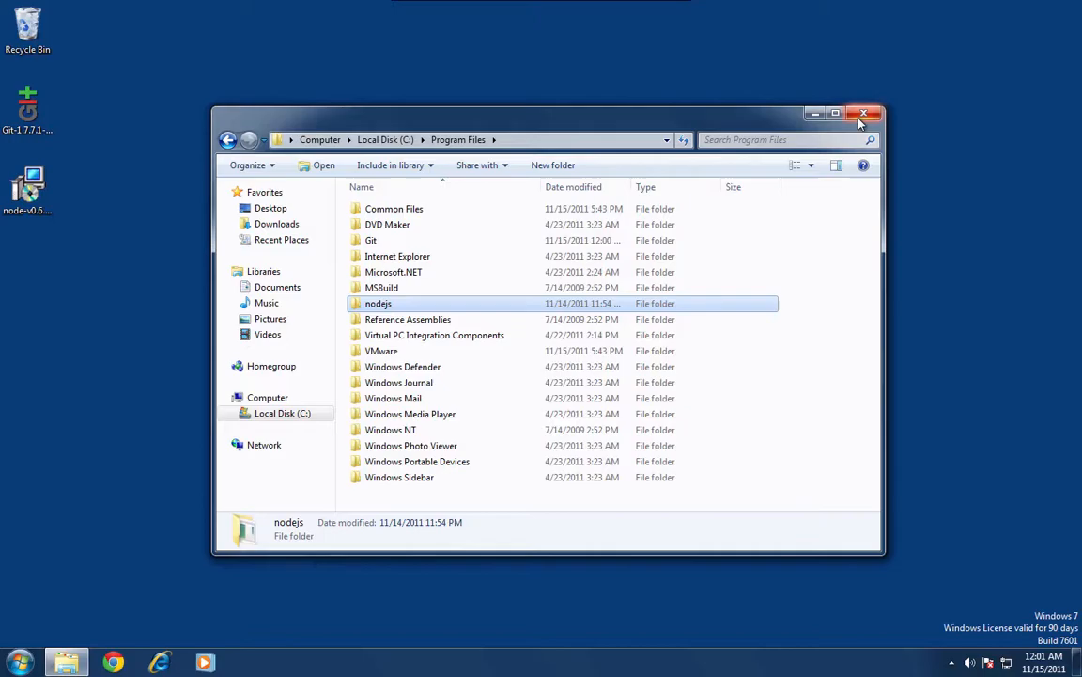
left_click(864, 114)
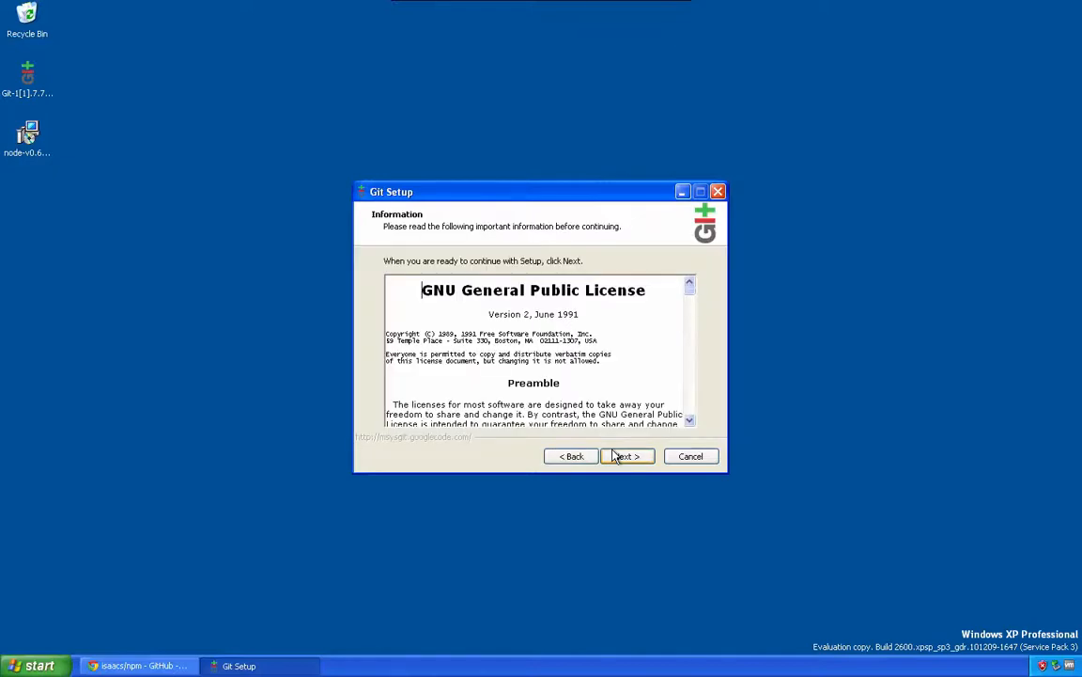
Install Git with default components, command-prompt PATH access and checkout-as-is, commit-as-is line endings.
left_click(626, 456)
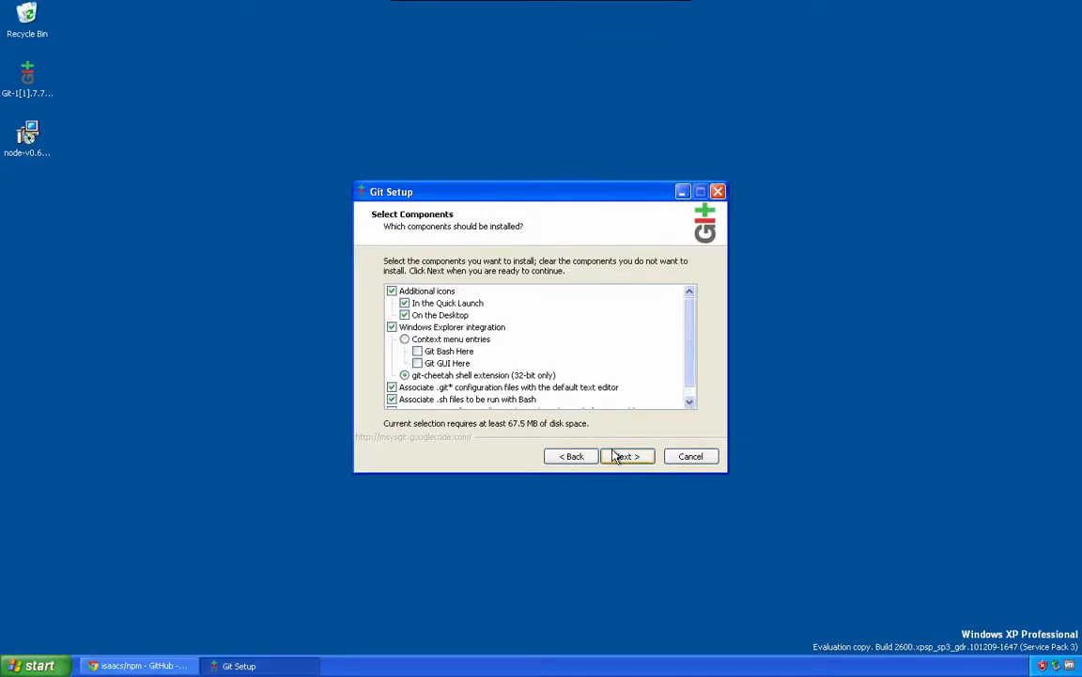
left_click(626, 455)
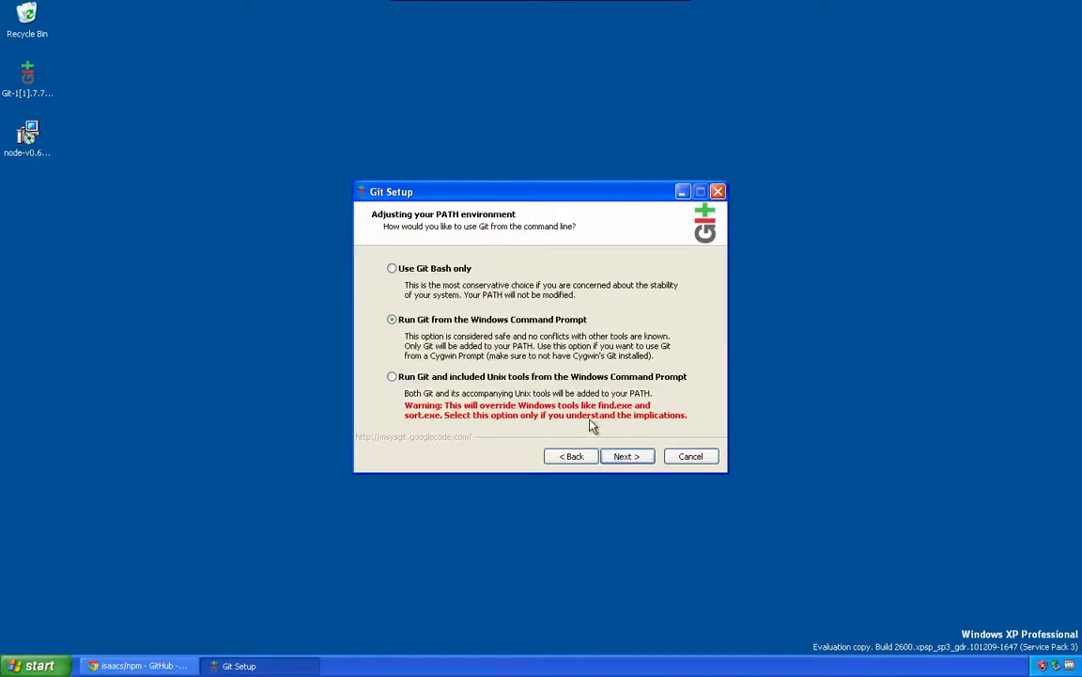
left_click(493, 319)
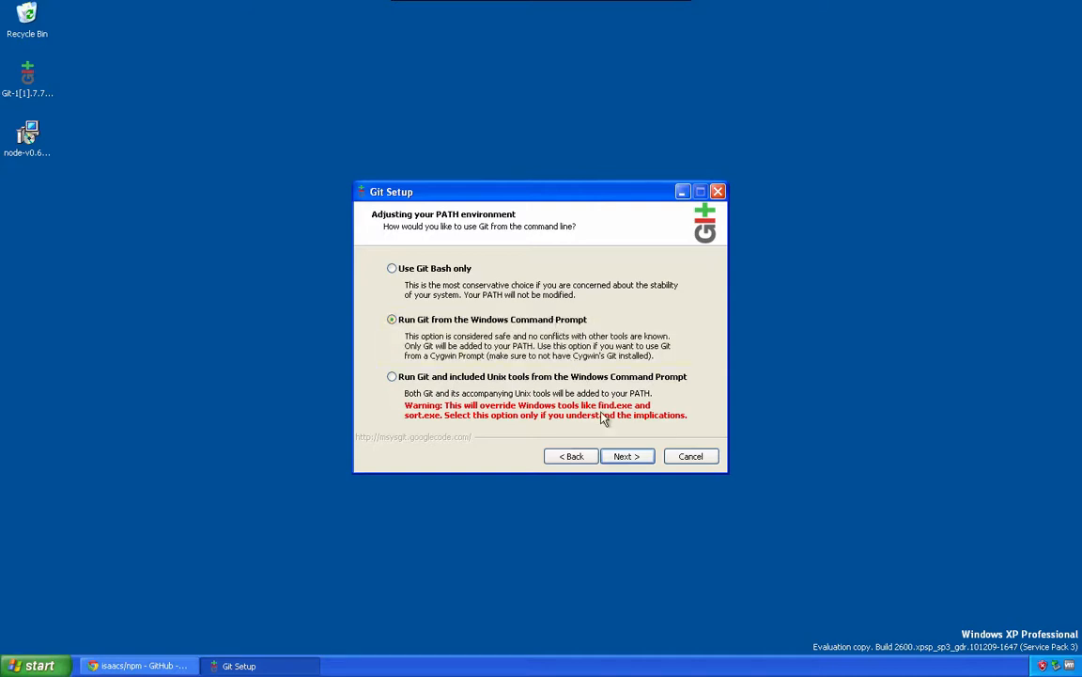
left_click(626, 455)
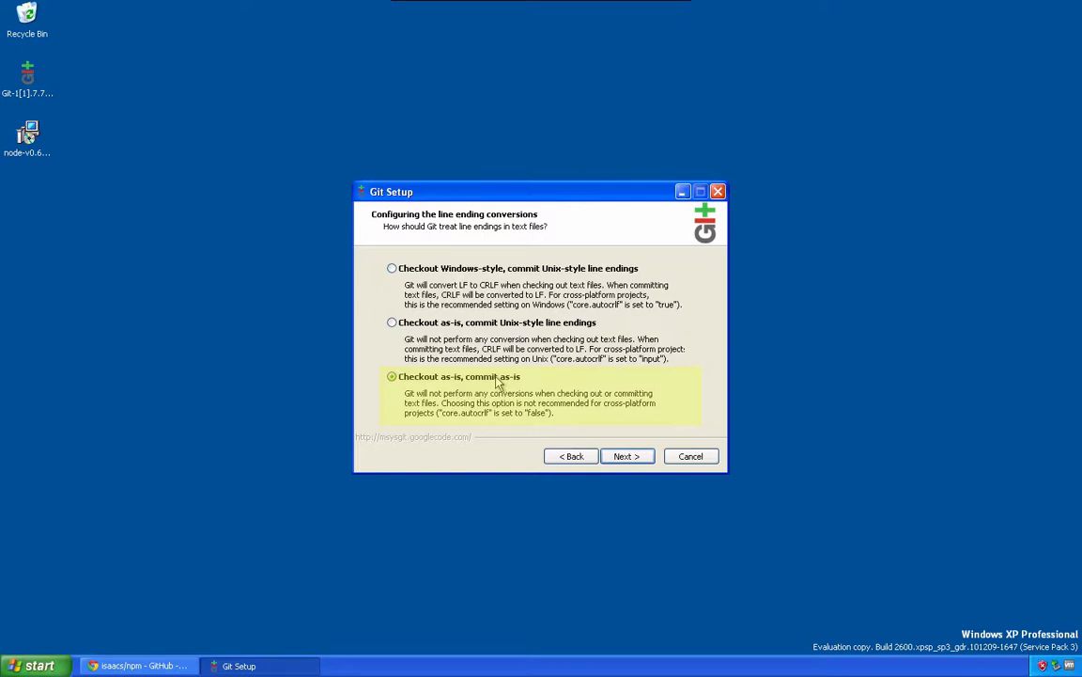
left_click(626, 456)
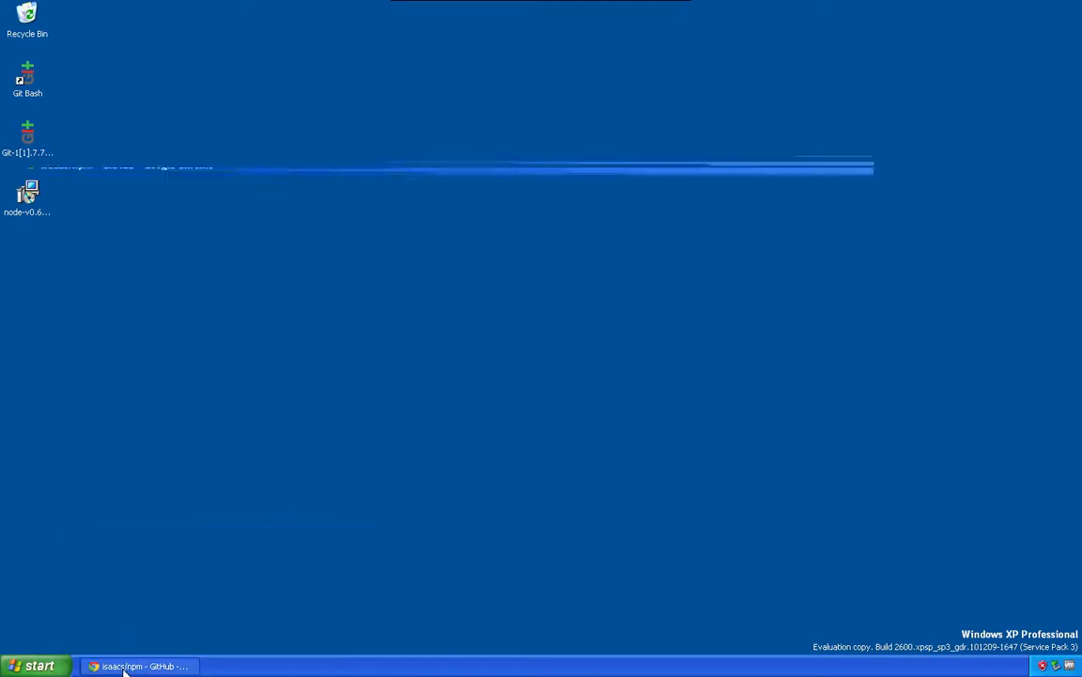
Scroll the isaacs/npm GitHub page to the 'Installing on Windows -- Experimental' Step 4 commands.
left_click(138, 666)
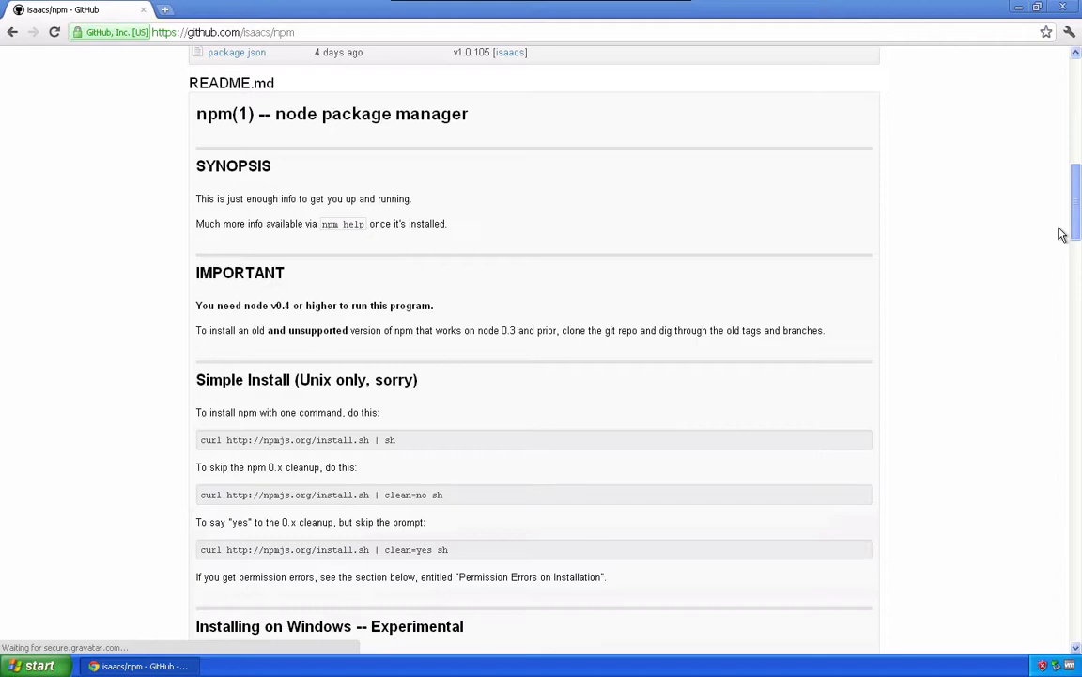
scroll("down", 3)
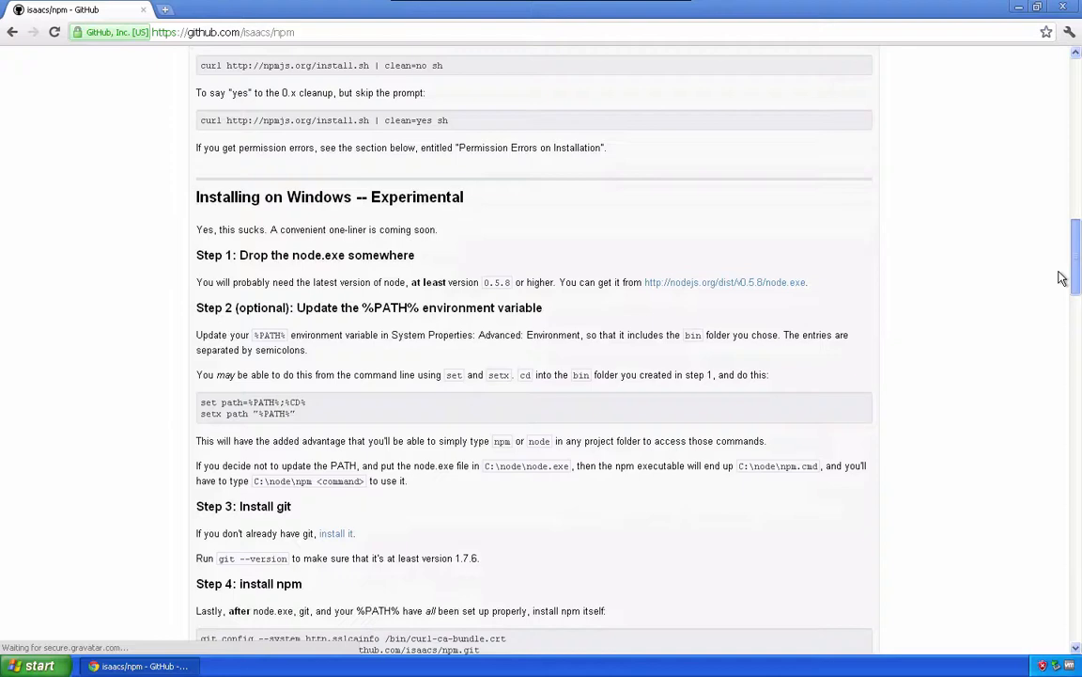
scroll("down", 3)
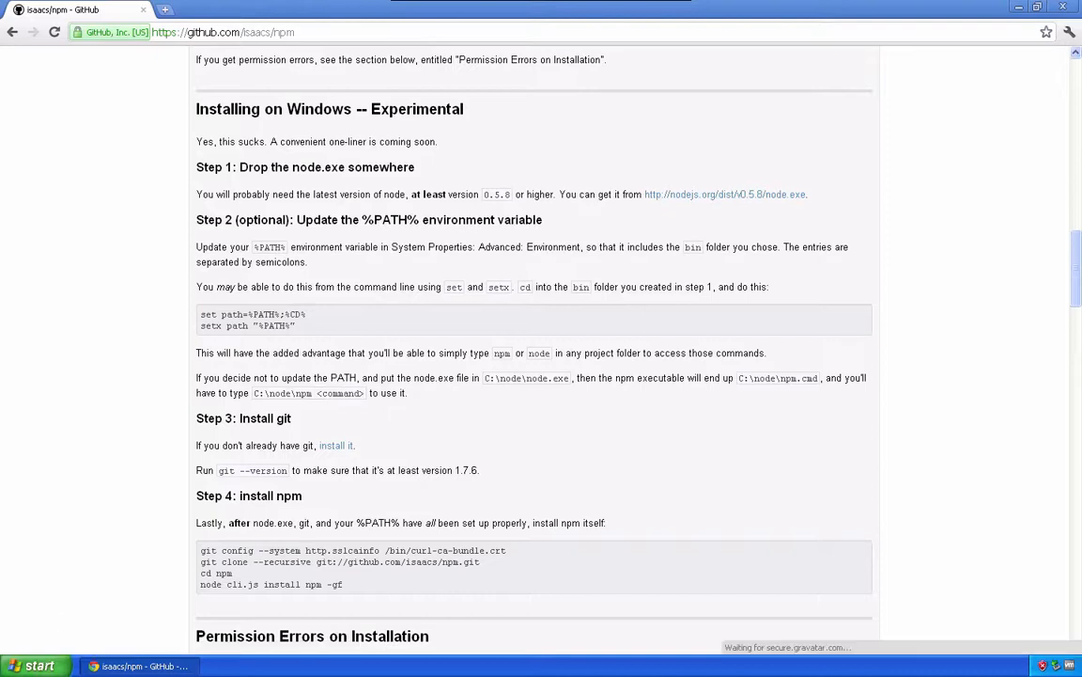
left_click(38, 665)
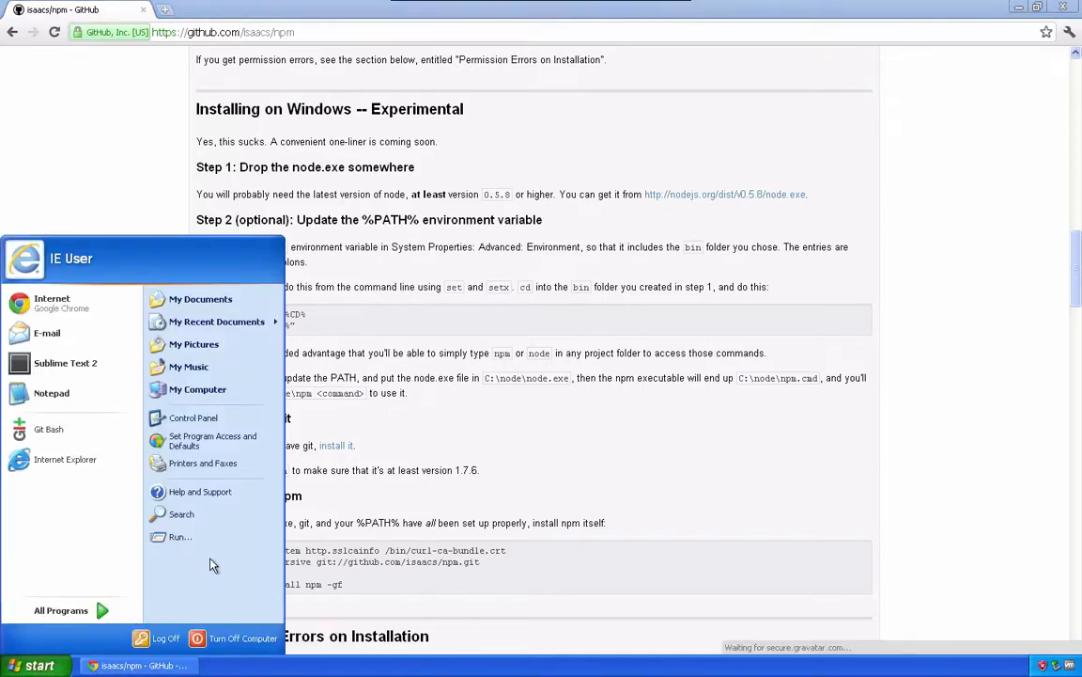
Launch cmd from the Start menu's Run dialog.
left_click(180, 536)
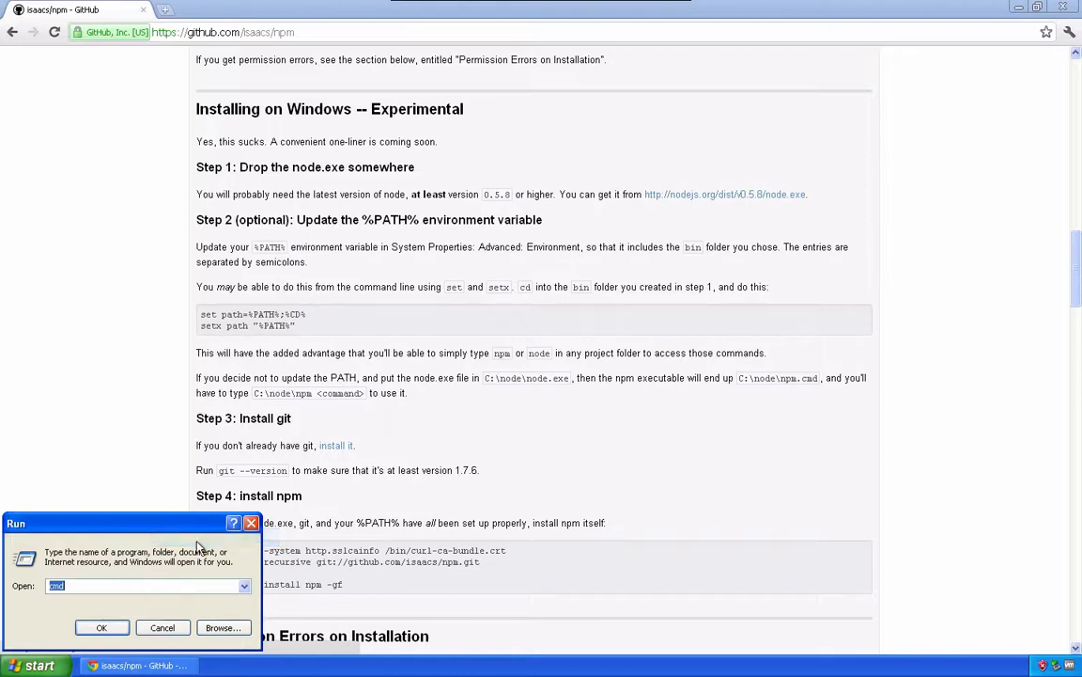
left_click(101, 627)
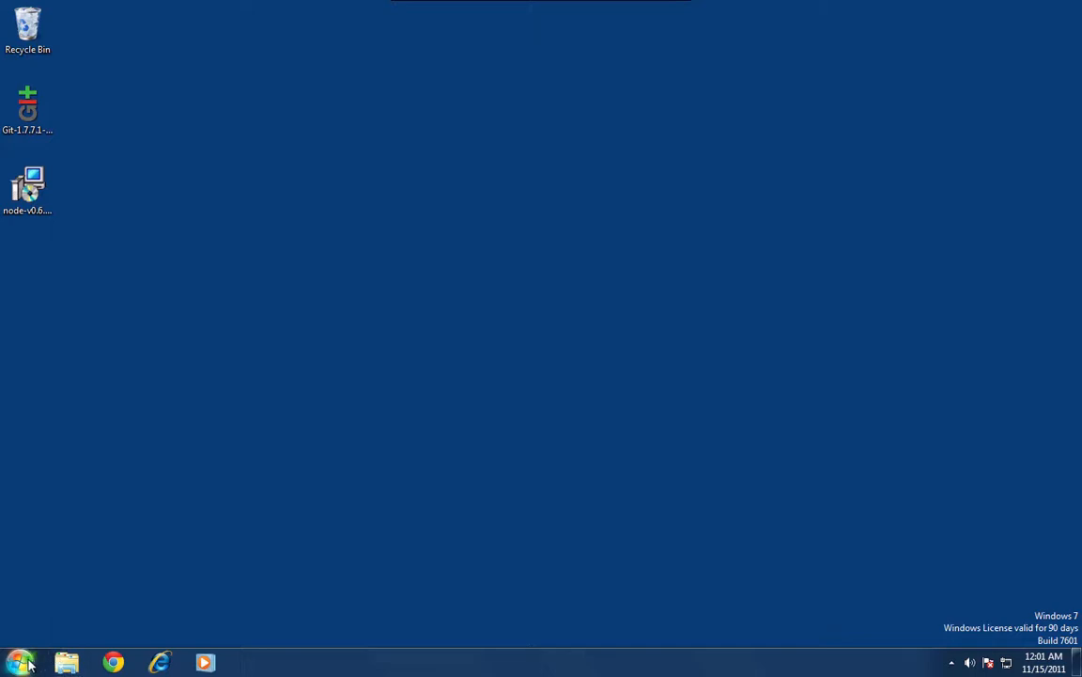
type("cmd")
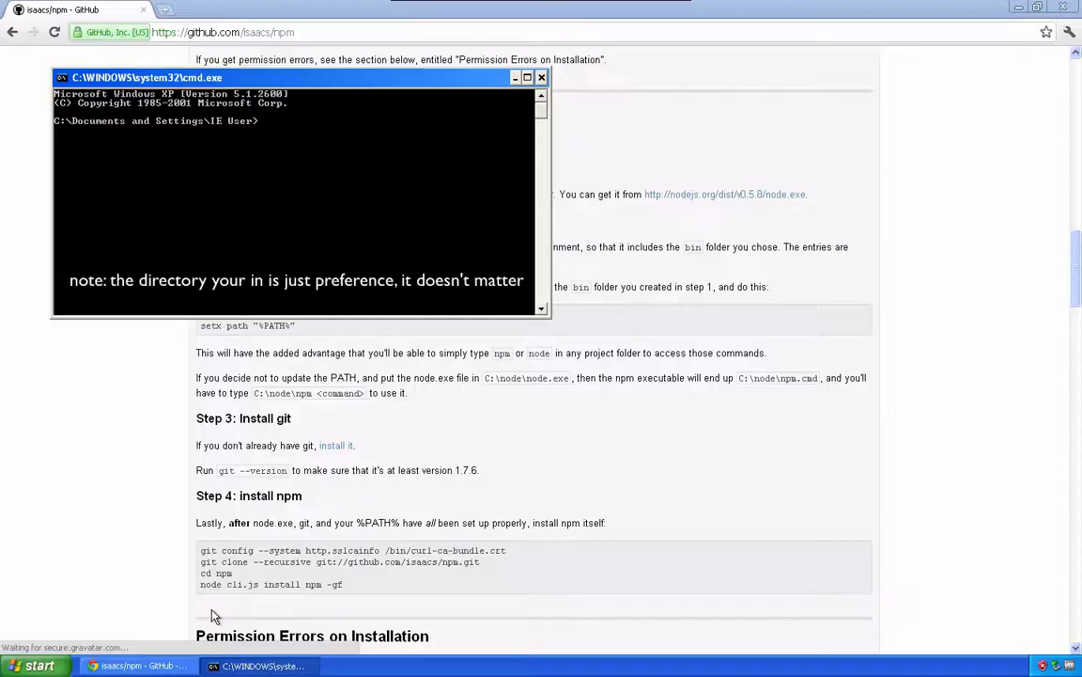
Move up to C:\, paste the git config and recursive npm clone commands, then cd into npm.
type("cd ..")
type("mkdir projects")
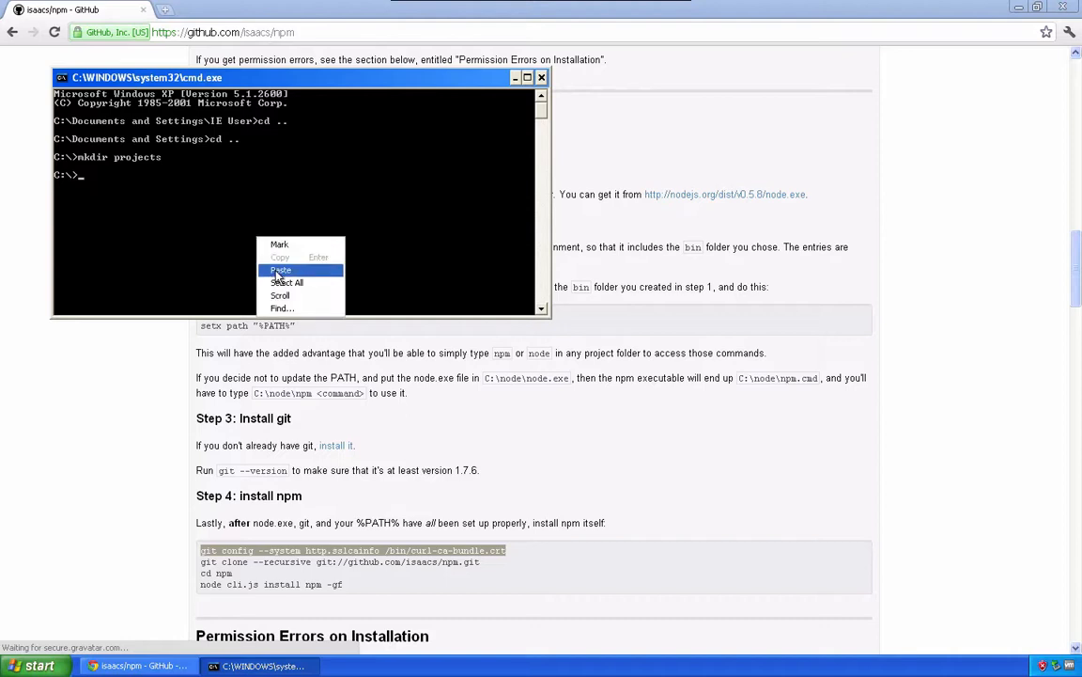
left_click(280, 270)
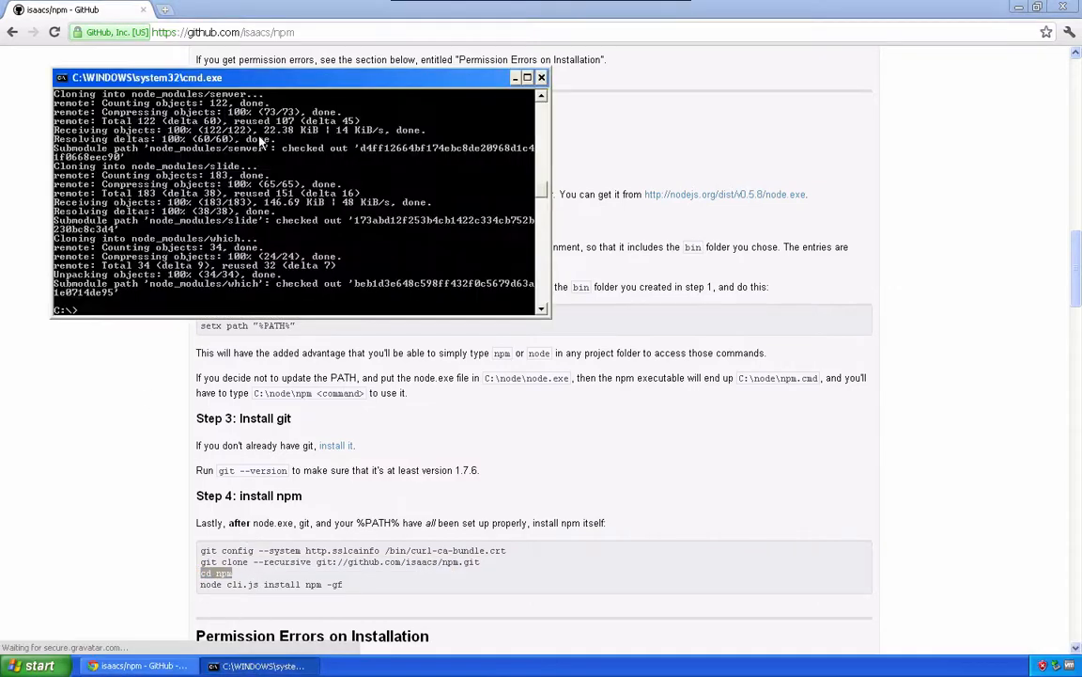
type("cd npm")
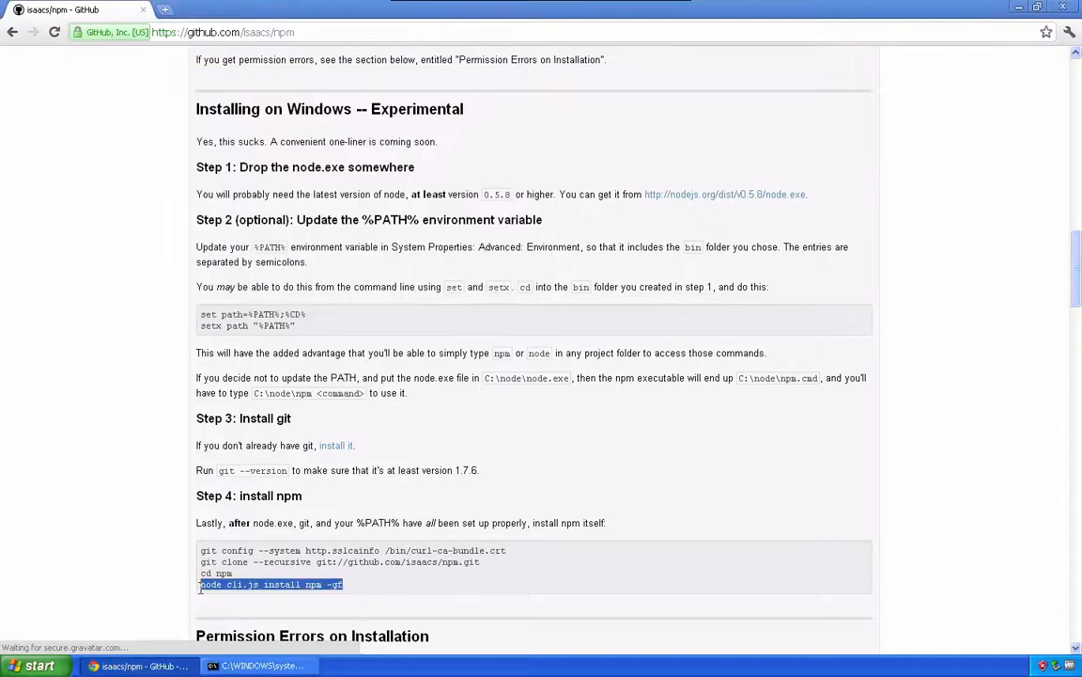
left_click(260, 665)
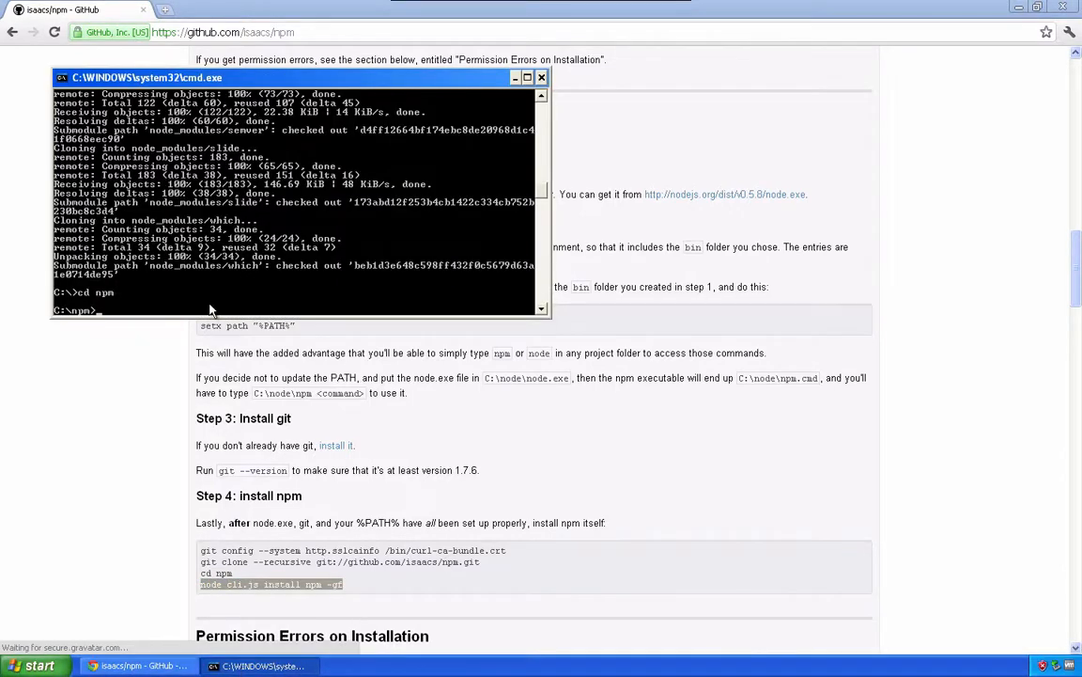